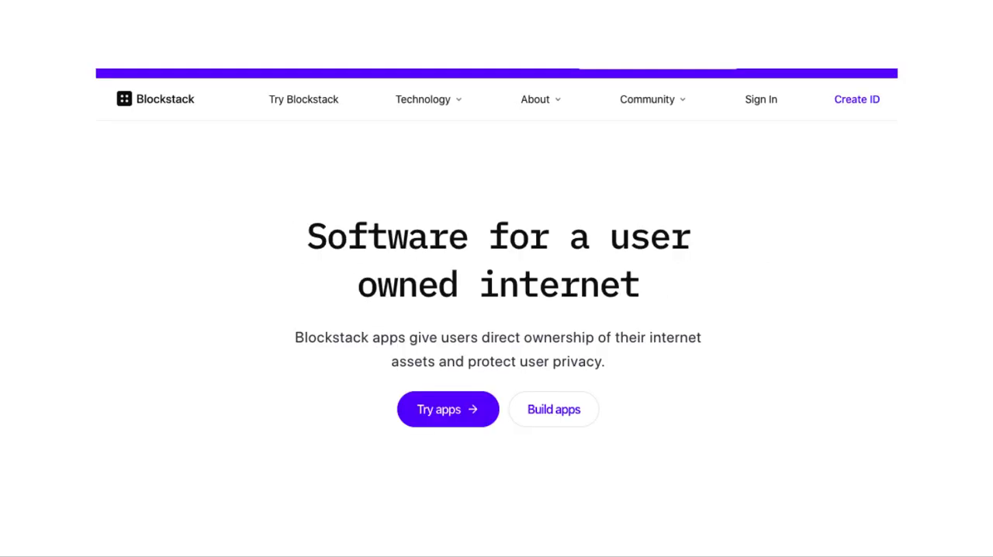
# - Launch the web version of Blockstack Browser from the Use Blockstack page
pyautogui.scroll(-3)
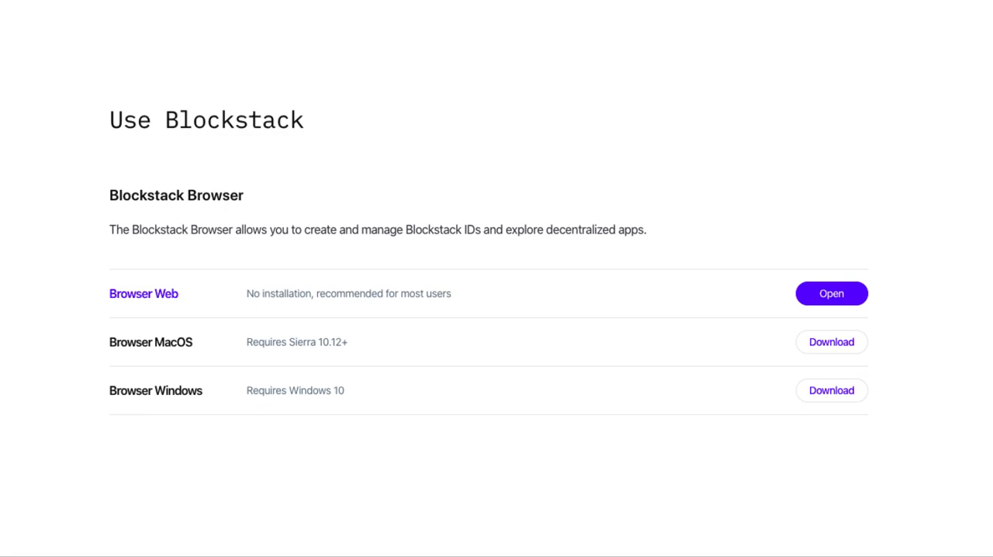
pyautogui.click(832, 293)
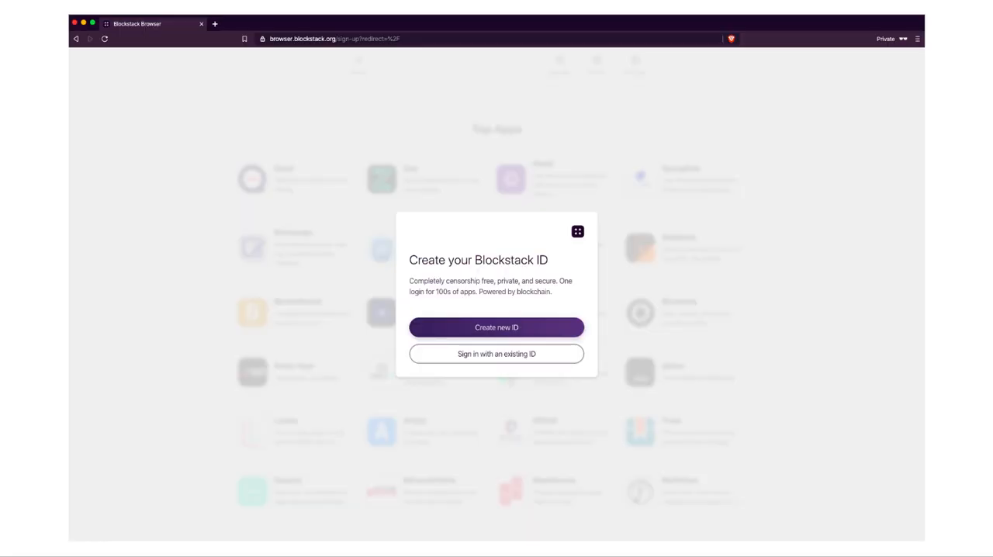